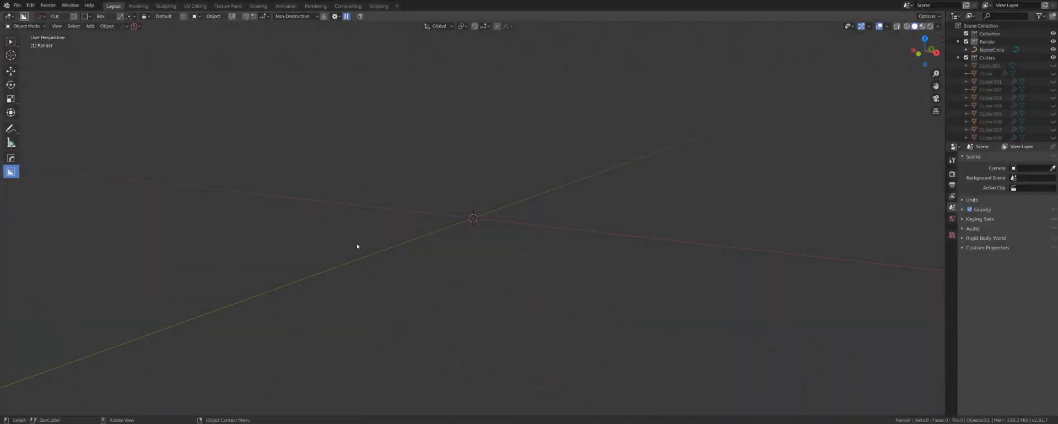
pyautogui.moveTo(363, 249)
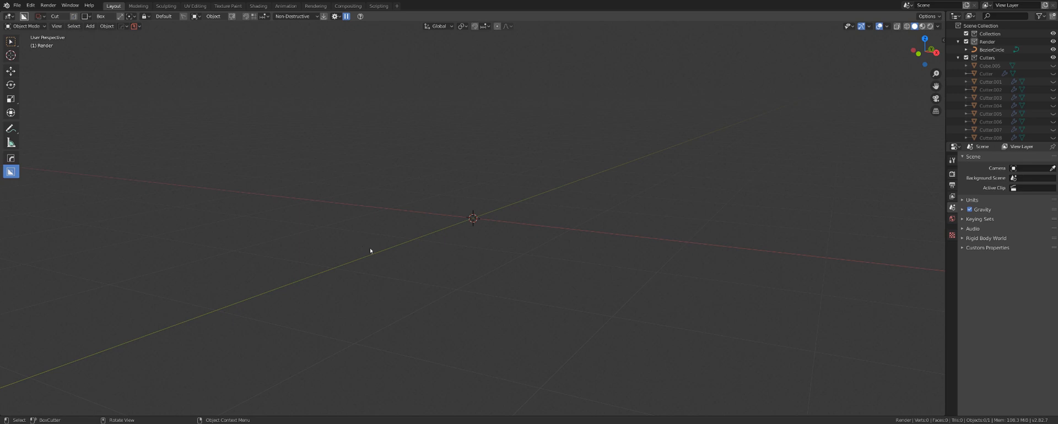
# Undo to restore the cube, then add mirrored boolean cuts, bevel and Sharpen via the HardOps Q menu.
pyautogui.press('ctrl+z')
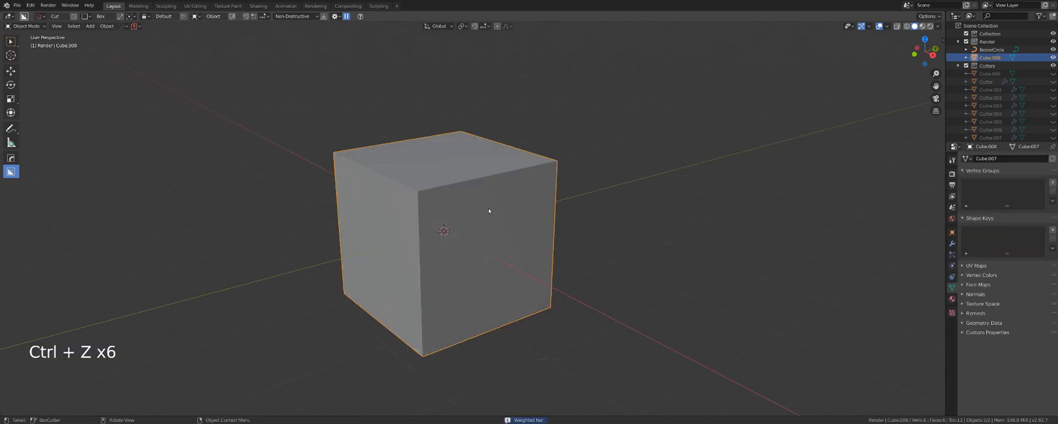
pyautogui.press('q')
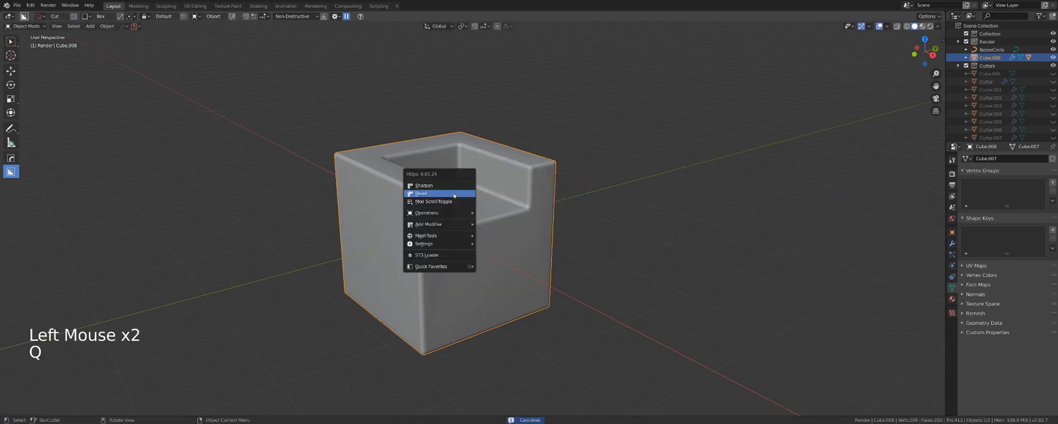
pyautogui.click(420, 194)
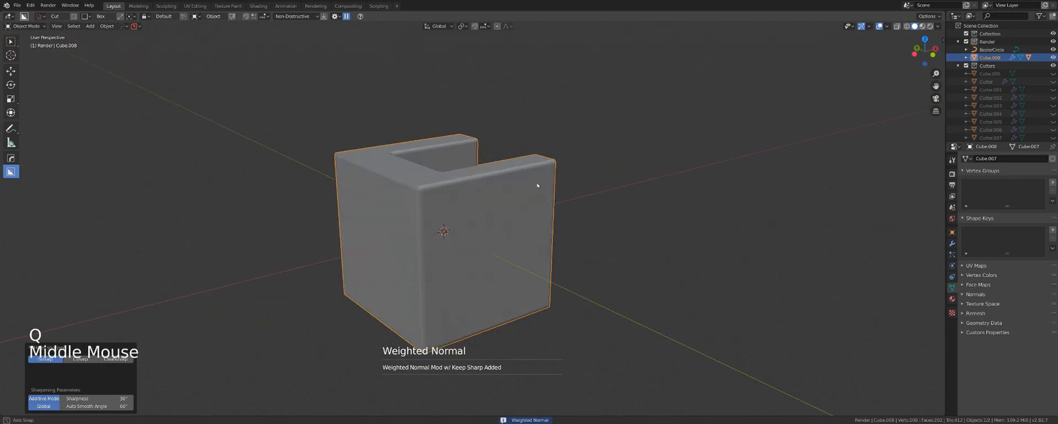
pyautogui.press('alt+x')
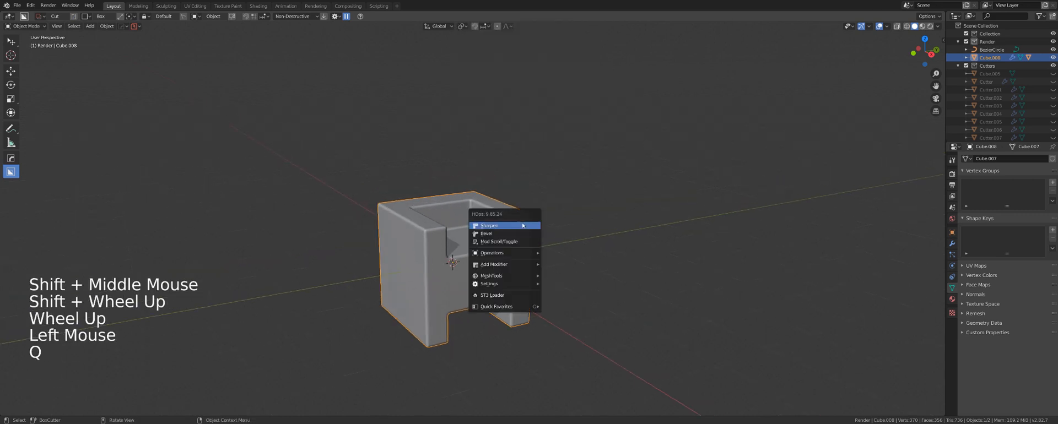
pyautogui.click(488, 225)
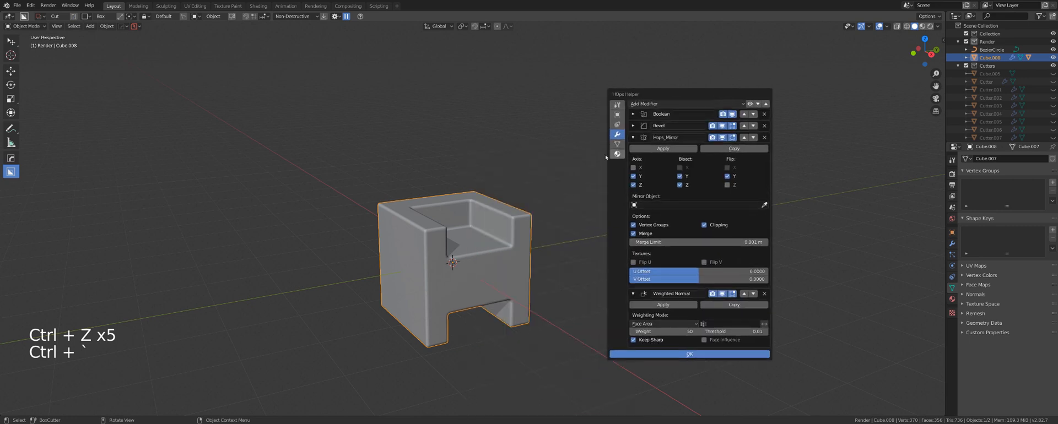
# Close the HOps Helper overview and Smart Apply the cube's modifiers into one mesh.
pyautogui.click(689, 354)
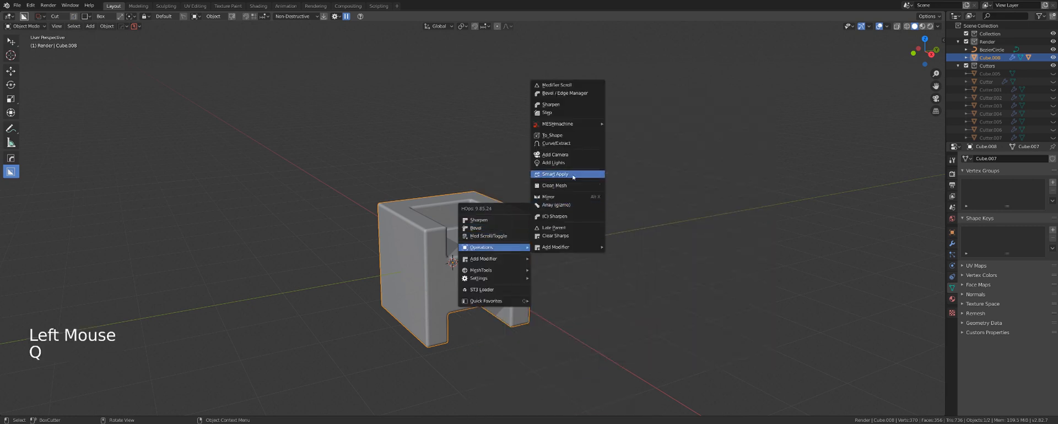
pyautogui.click(554, 174)
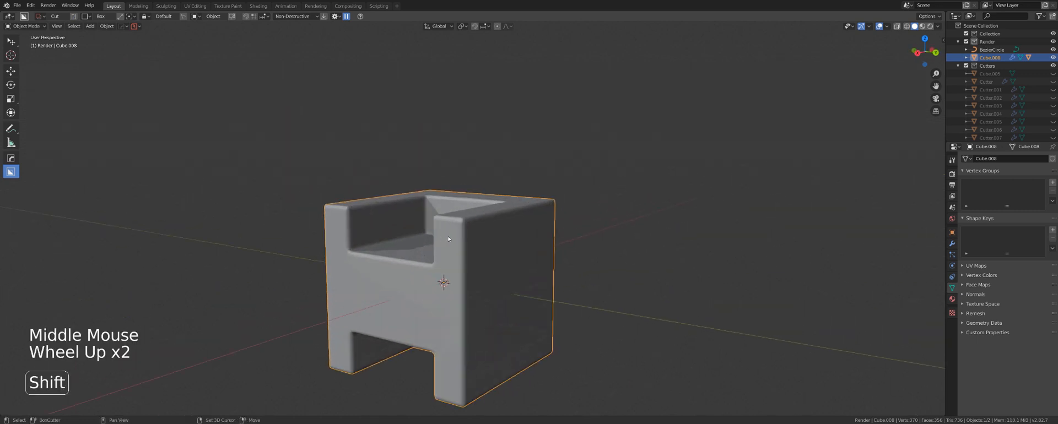
pyautogui.moveTo(447, 239); pyautogui.dragTo(500, 186)
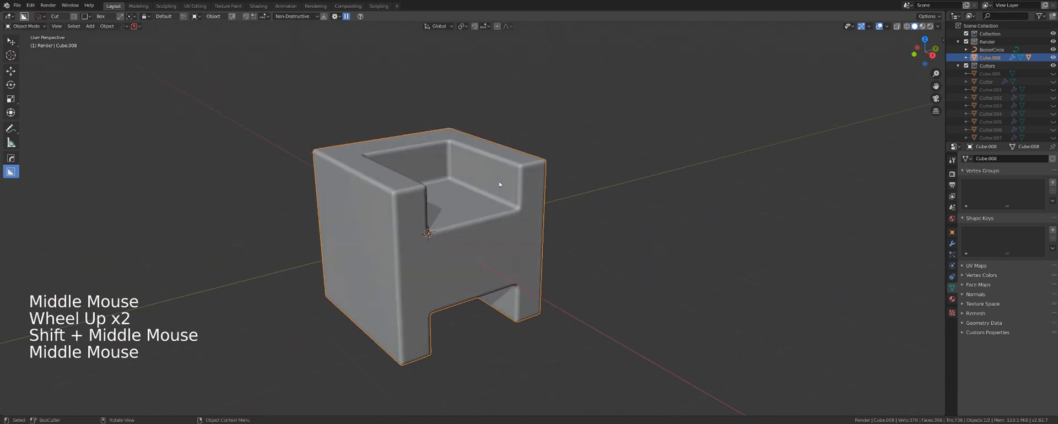
pyautogui.scroll(-3)
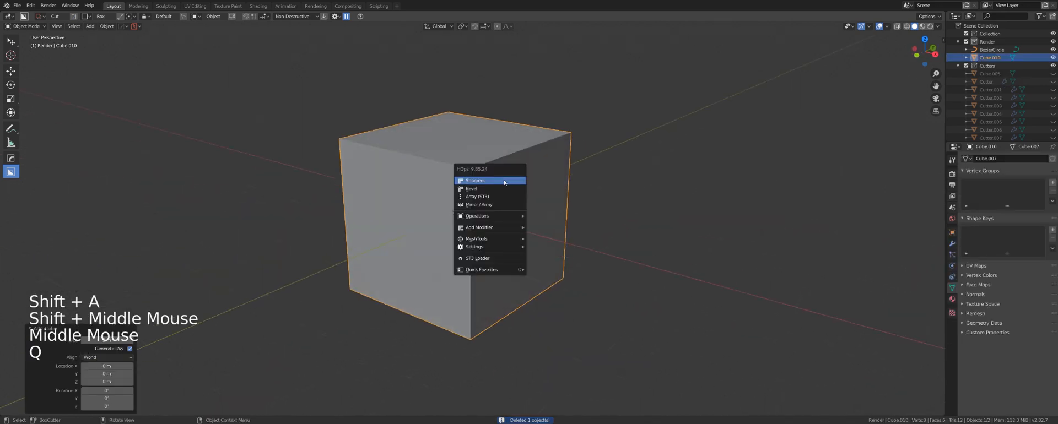
# Confirm BoxCutter cuts into the new cube and Sharpen its edges with weighted normals.
pyautogui.click(473, 188)
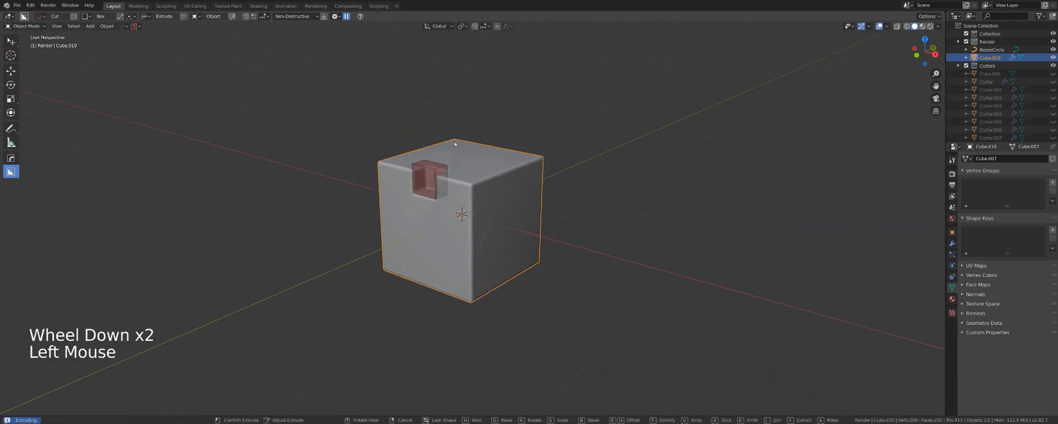
pyautogui.click(436, 255)
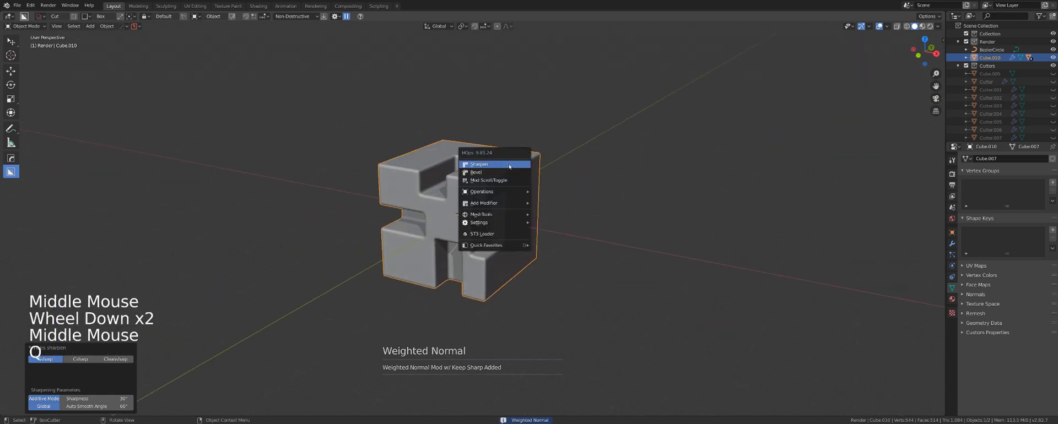
pyautogui.click(476, 172)
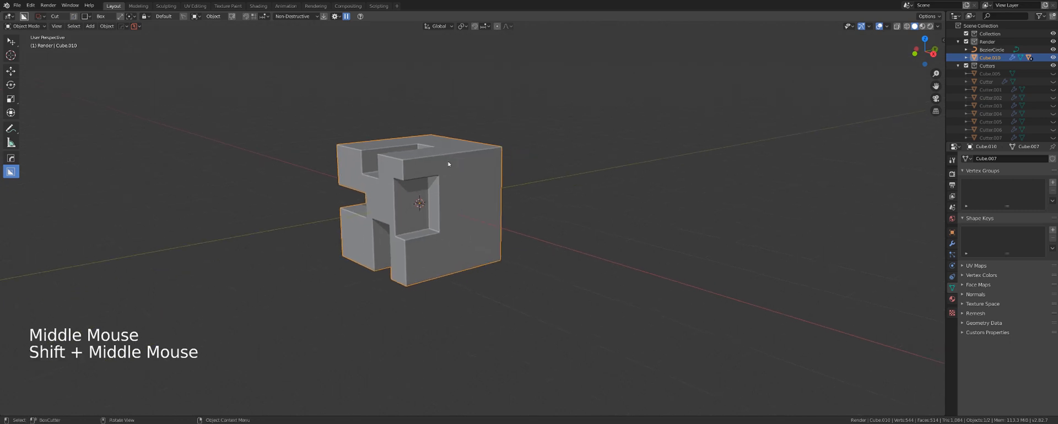
# Collapse the bevel modifier in HOps Helper, close it, and return to the Q operations menu.
pyautogui.press('q')
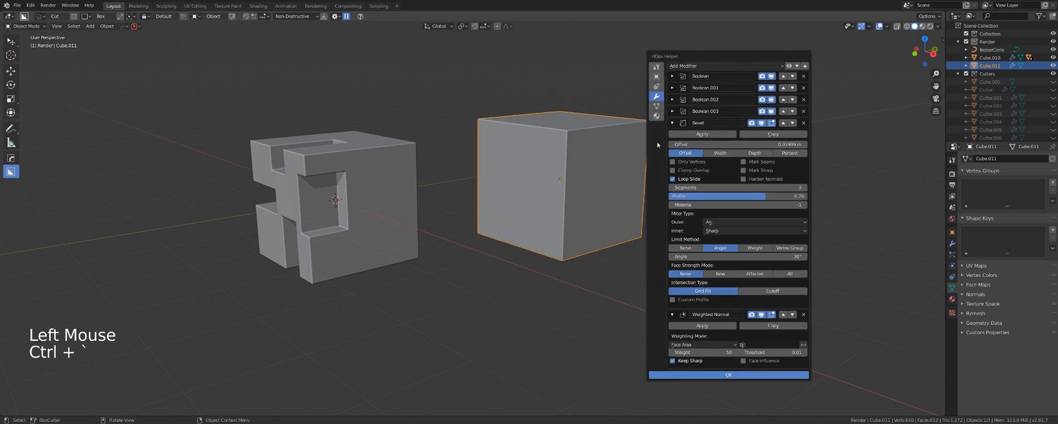
pyautogui.click(673, 122)
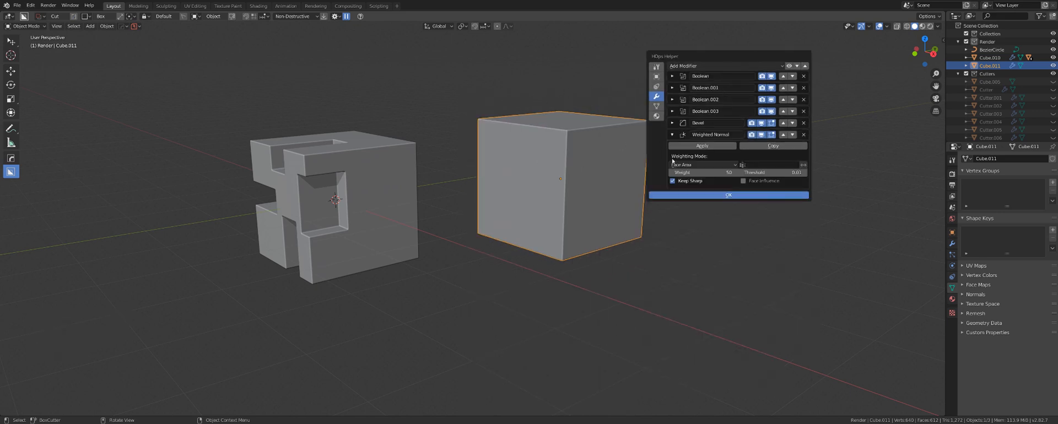
pyautogui.click(728, 195)
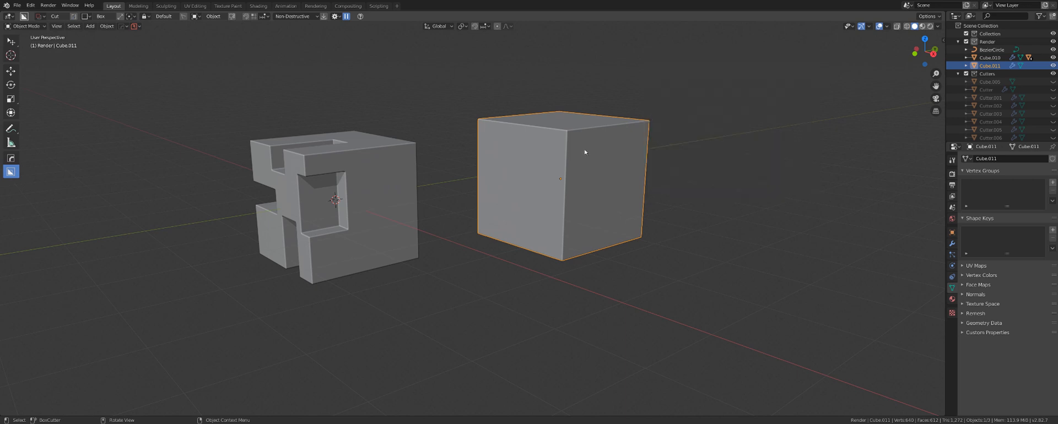
pyautogui.press('g')
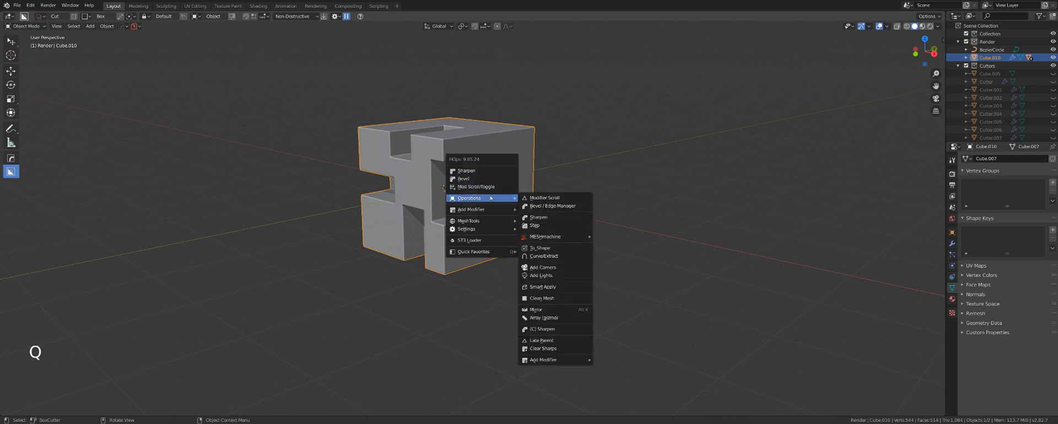
pyautogui.moveTo(543, 286)
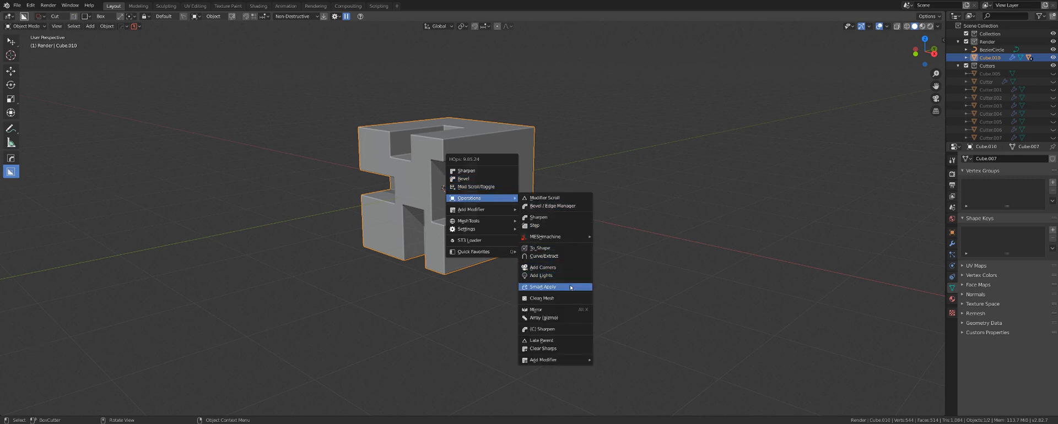
# Smart Apply with Ctrl to clone the cut cube as real geometry and check its mesh in local view.
pyautogui.click(542, 287)
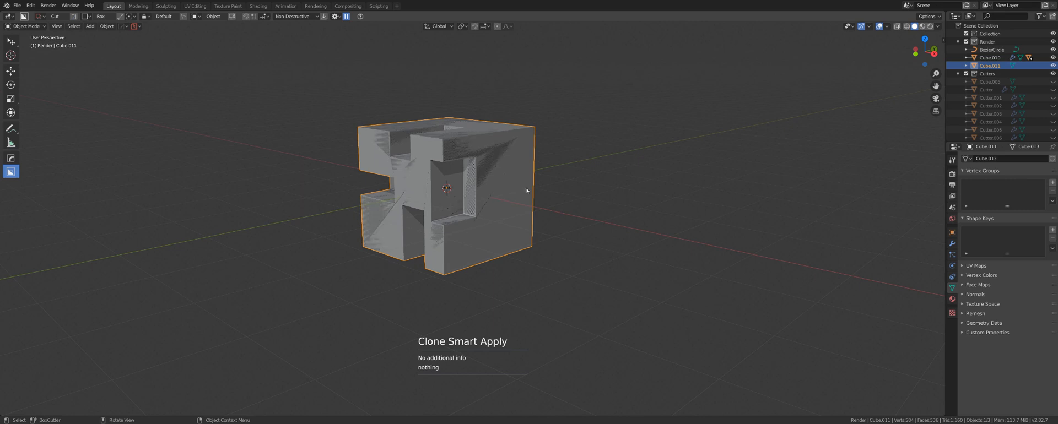
pyautogui.scroll(-3)
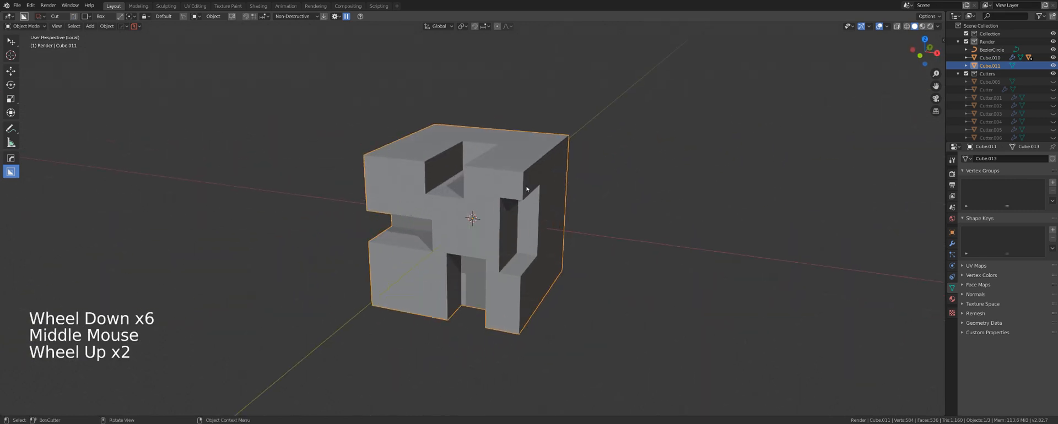
pyautogui.press('Tab')
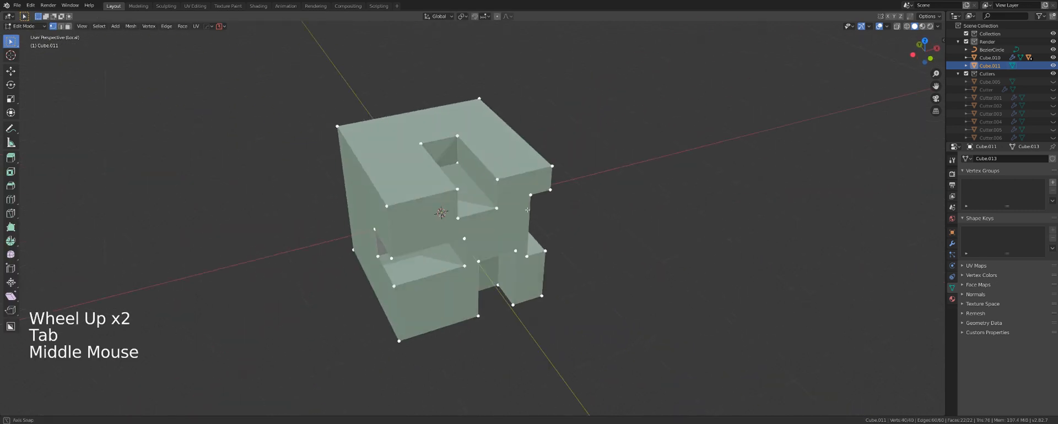
pyautogui.press('Tab')
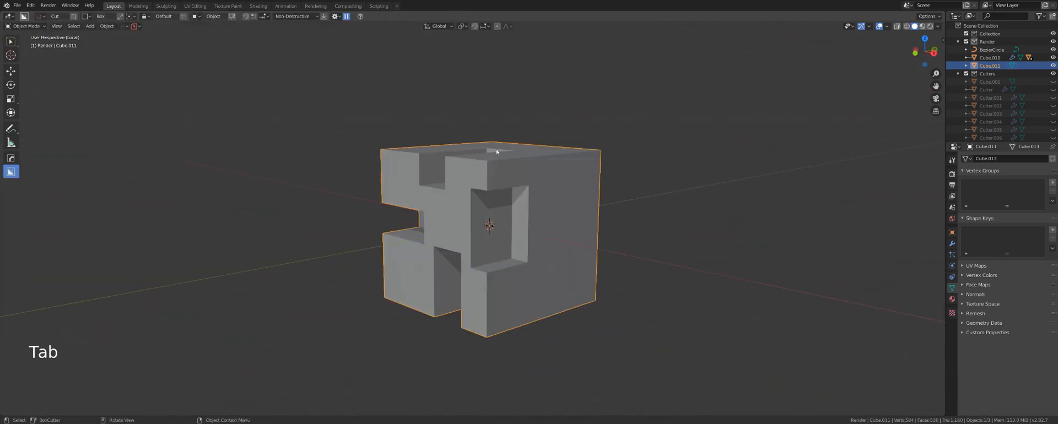
pyautogui.press('ctrl+`')
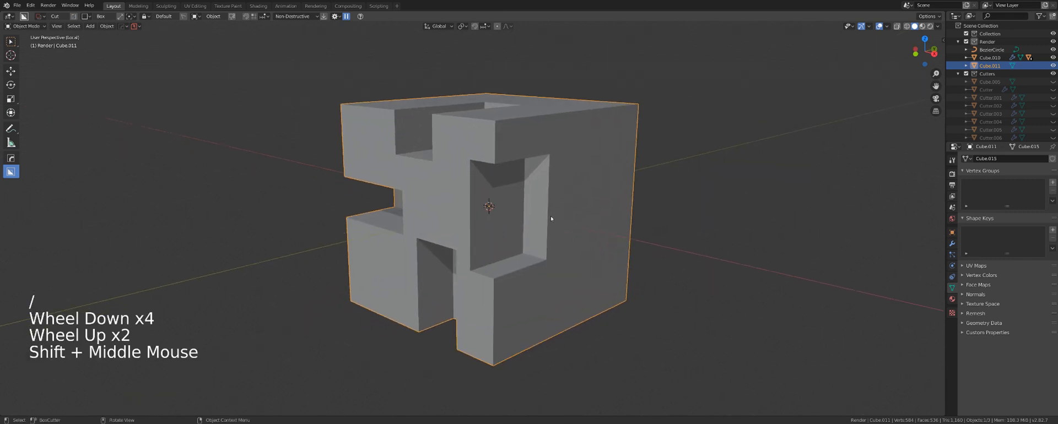
# Inset all faces of the copied cube so its notched surfaces gain a thin rim.
pyautogui.press('Tab')
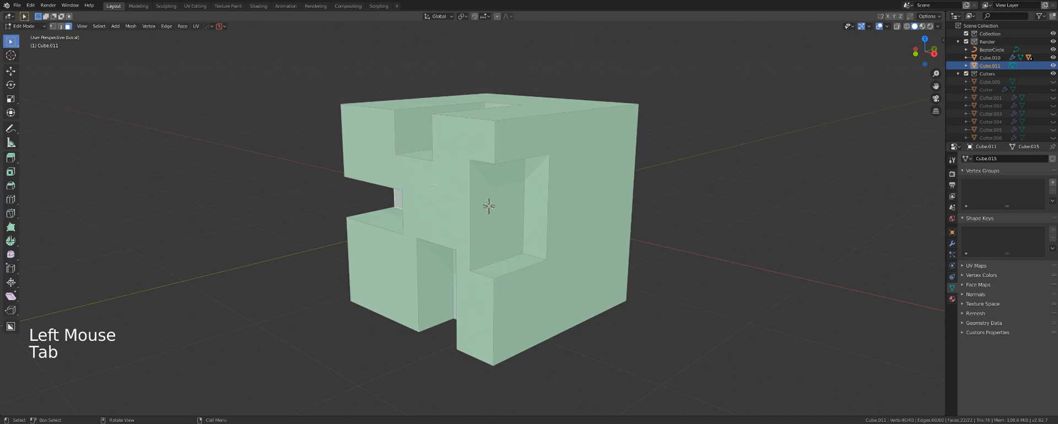
pyautogui.press('i')
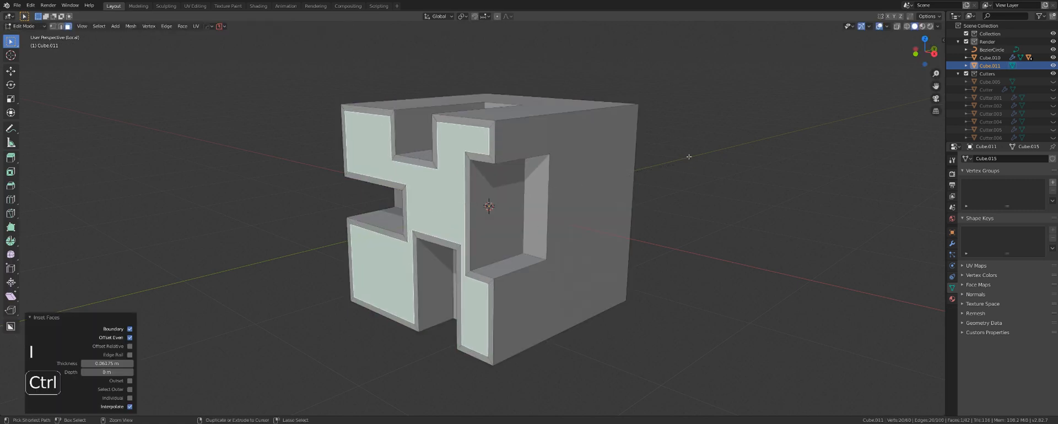
pyautogui.press('x')
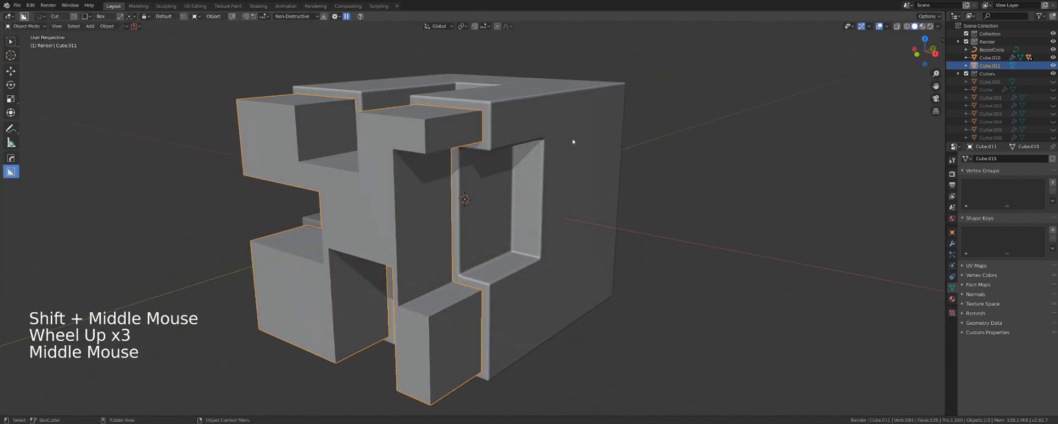
# Move the inset panels outward, then select cutter Cube.011 and orbit to inspect the compartments.
pyautogui.press('g')
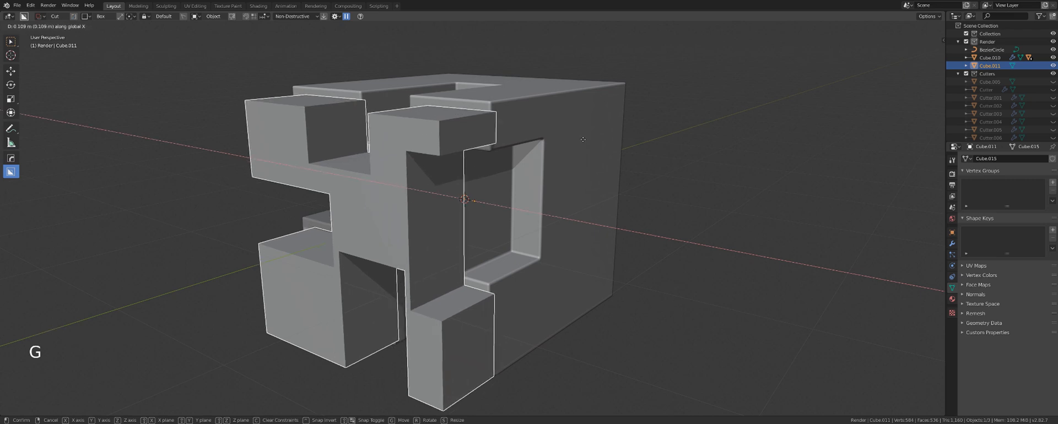
pyautogui.click(543, 122)
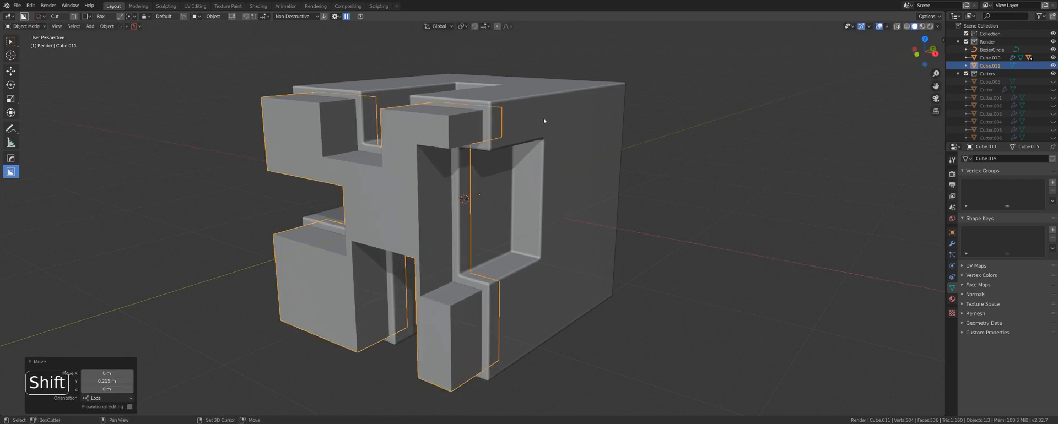
pyautogui.press('q')
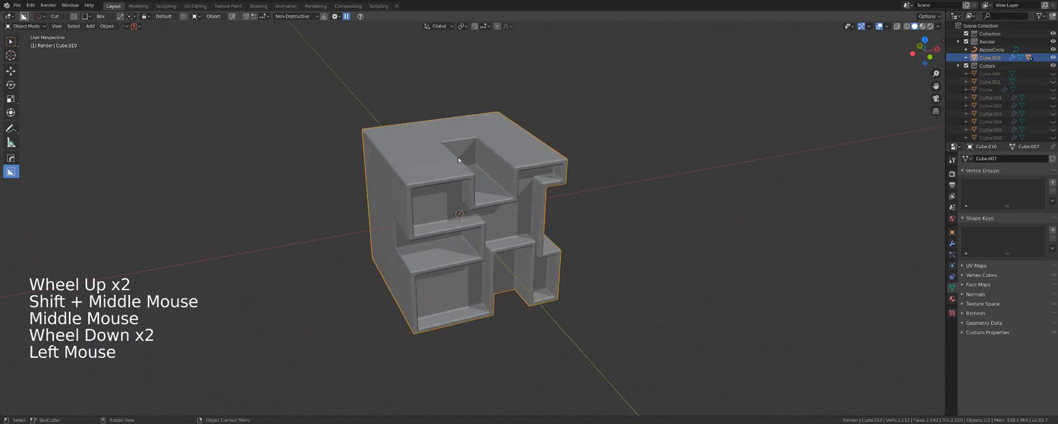
pyautogui.press('Tab')
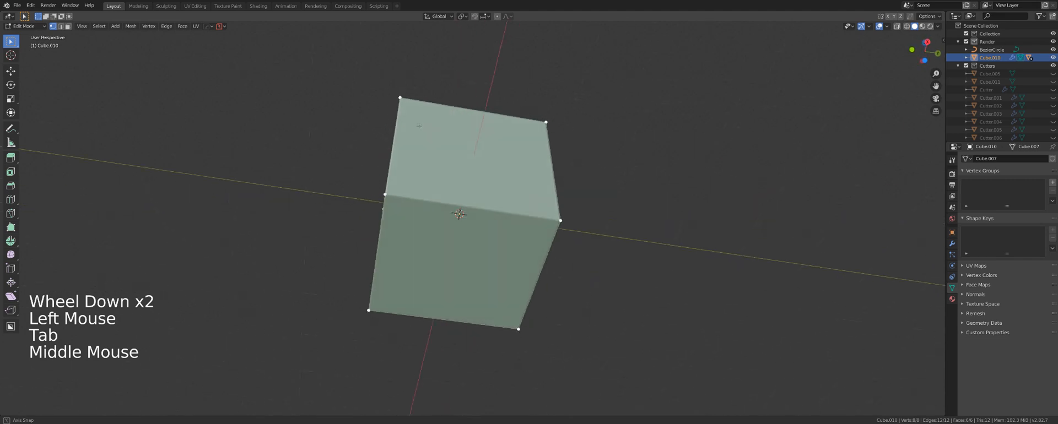
pyautogui.press('Tab')
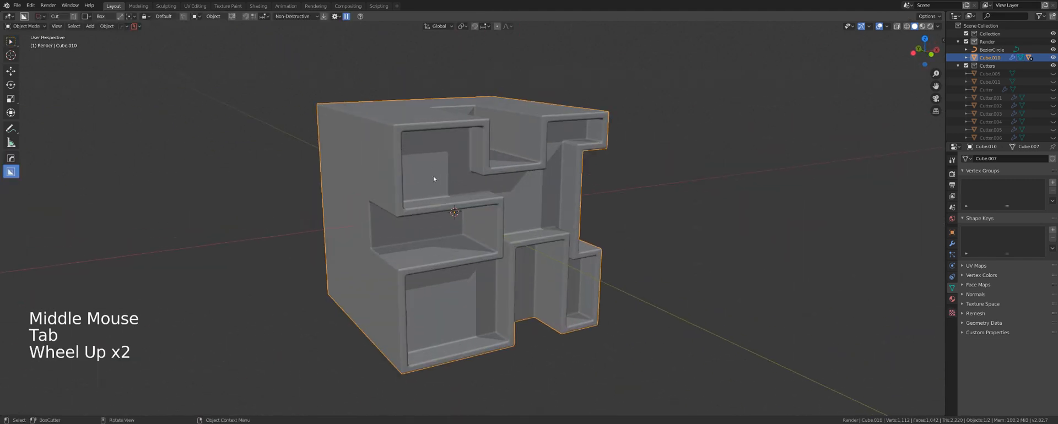
pyautogui.moveTo(432, 179); pyautogui.dragTo(465, 187)
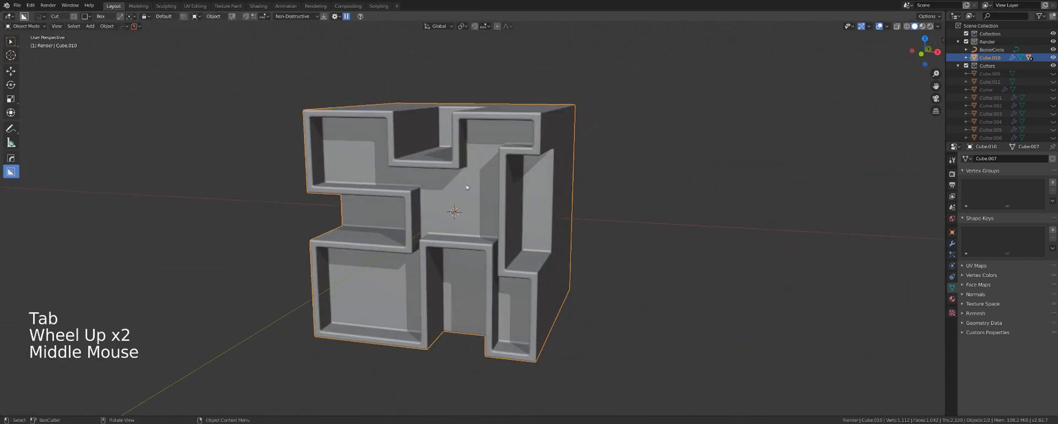
pyautogui.moveTo(465, 188); pyautogui.dragTo(471, 242)
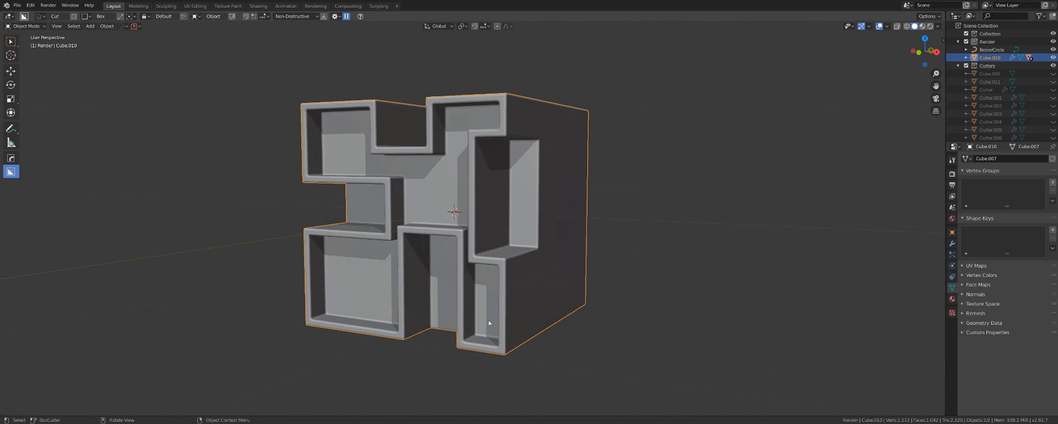
pyautogui.moveTo(416, 148)
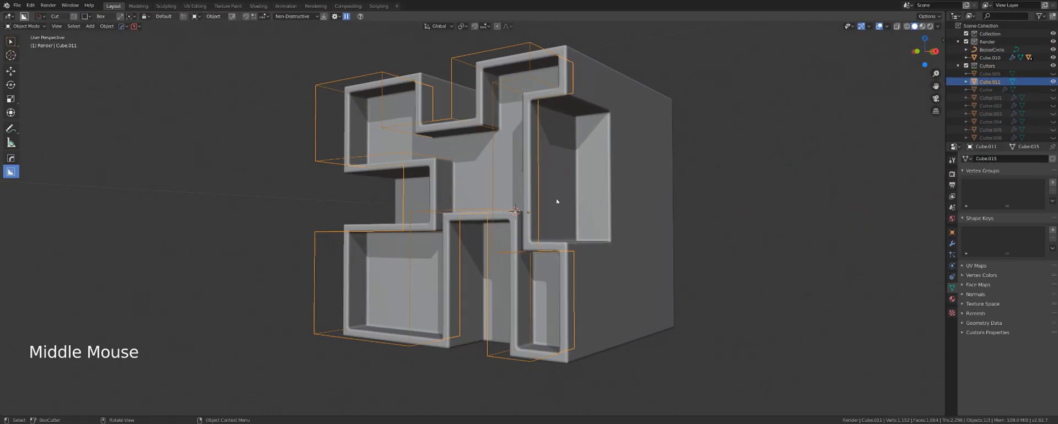
# Duplicate the cutter into flat profile Cube.012, isolated in local view with solid shading.
pyautogui.scroll(-3)
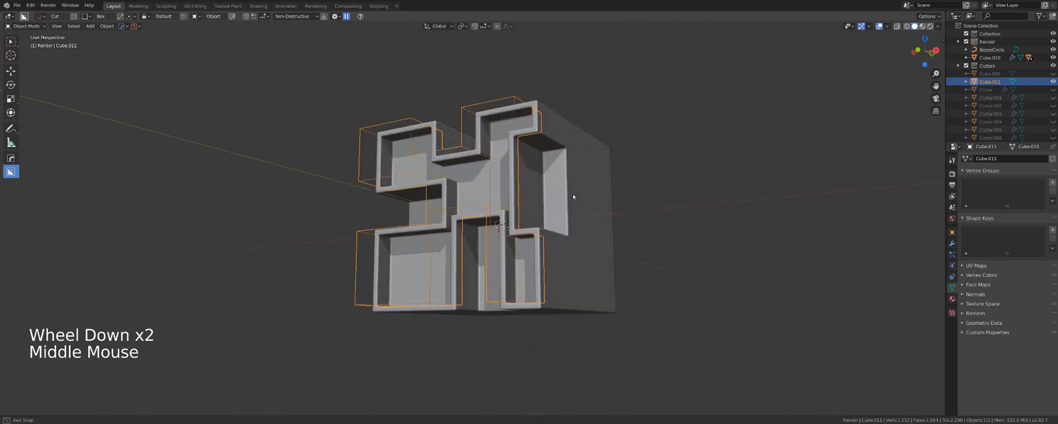
pyautogui.scroll(-3)
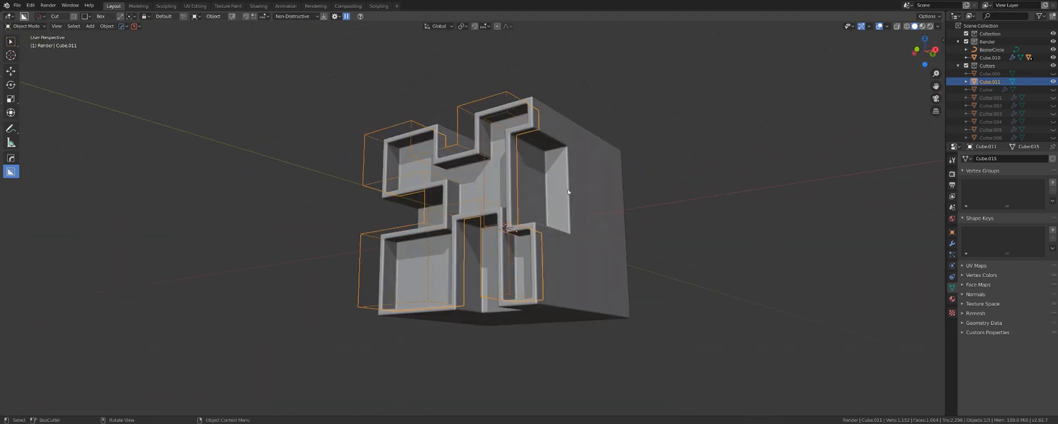
pyautogui.press('shift+d')
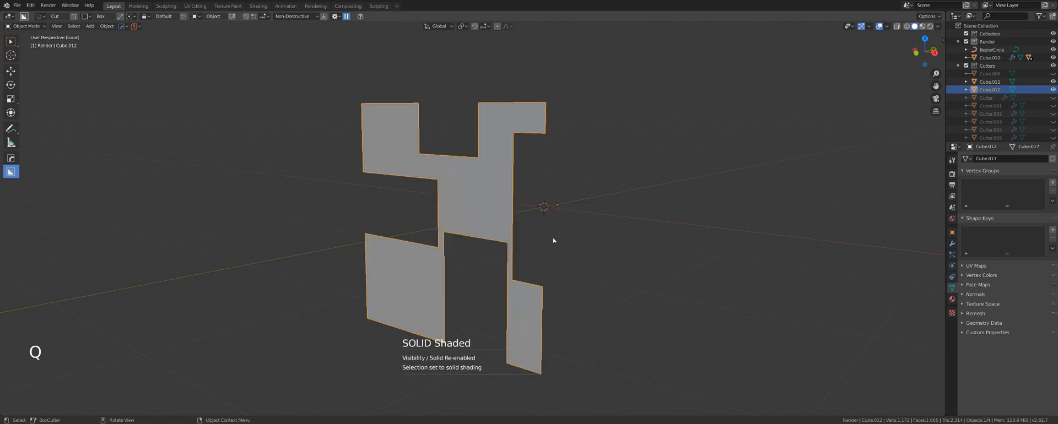
# Give the flat profile a 0.045 vertex-group bevel and Smart Apply it into rounded trim for the openings.
pyautogui.press('Tab')
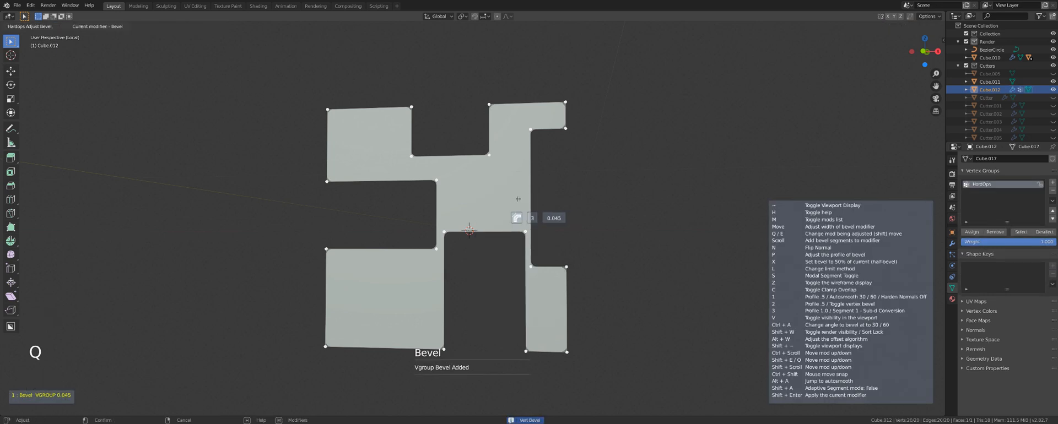
pyautogui.press('Tab')
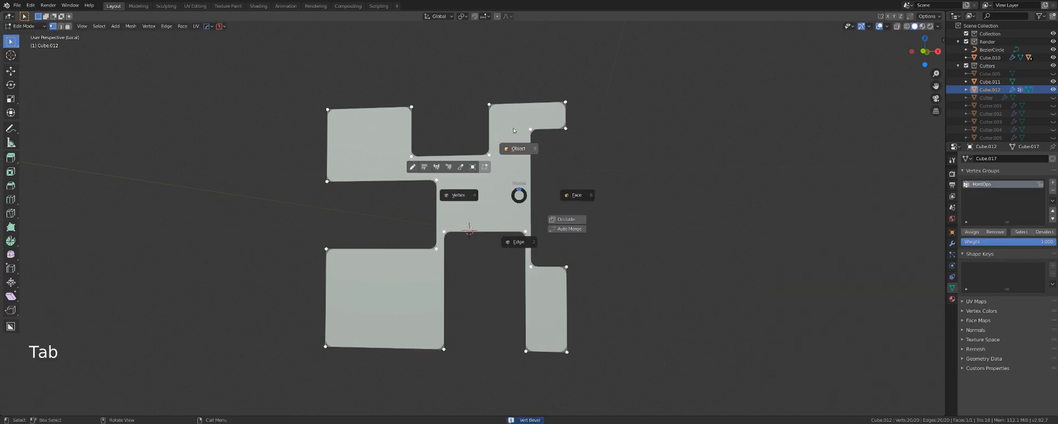
pyautogui.press('q')
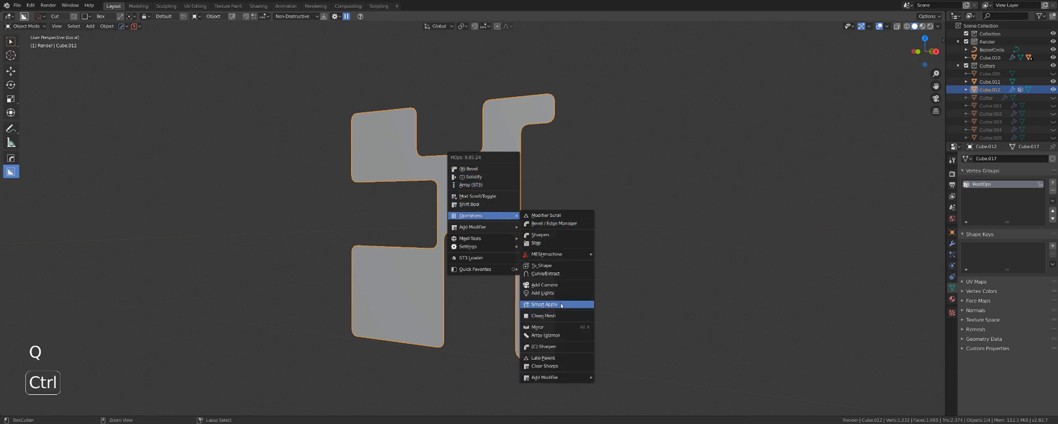
pyautogui.click(546, 275)
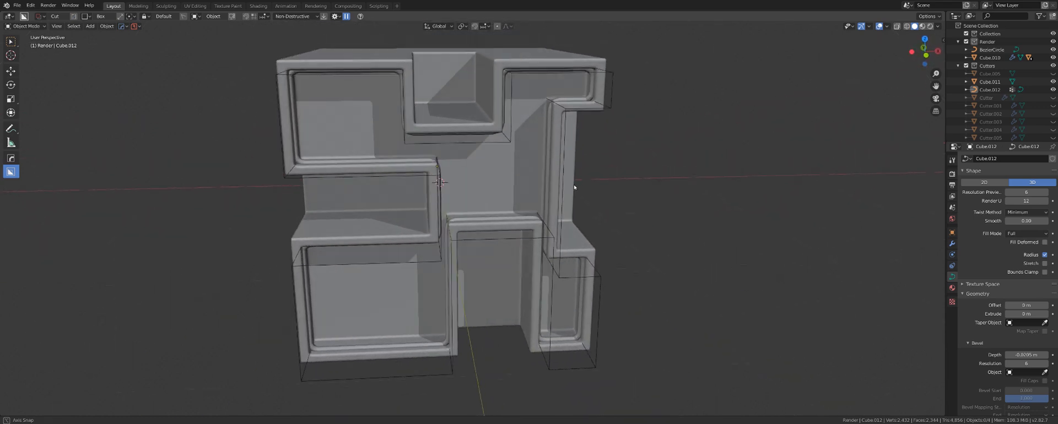
# Select the cutter's same-direction edges via Select Similar and bevel them with Ctrl+B.
pyautogui.press('Tab')
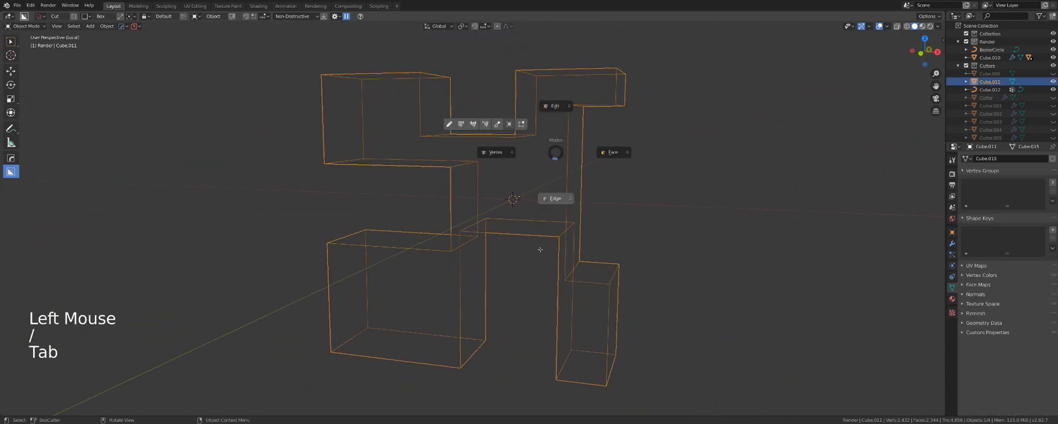
pyautogui.press('Tab')
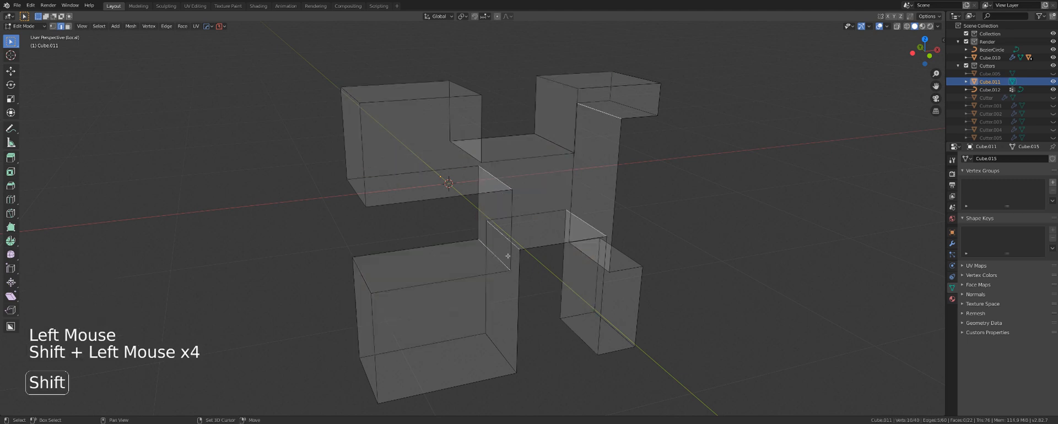
pyautogui.click(99, 26)
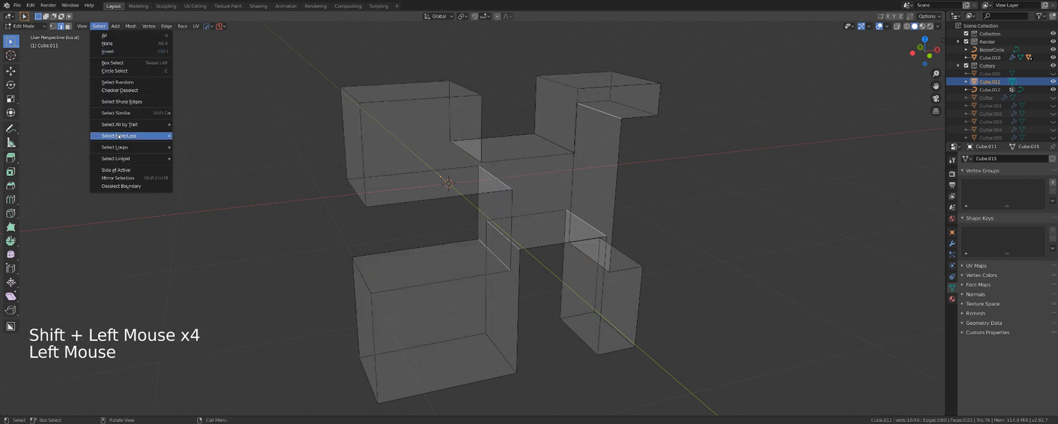
pyautogui.moveTo(116, 112)
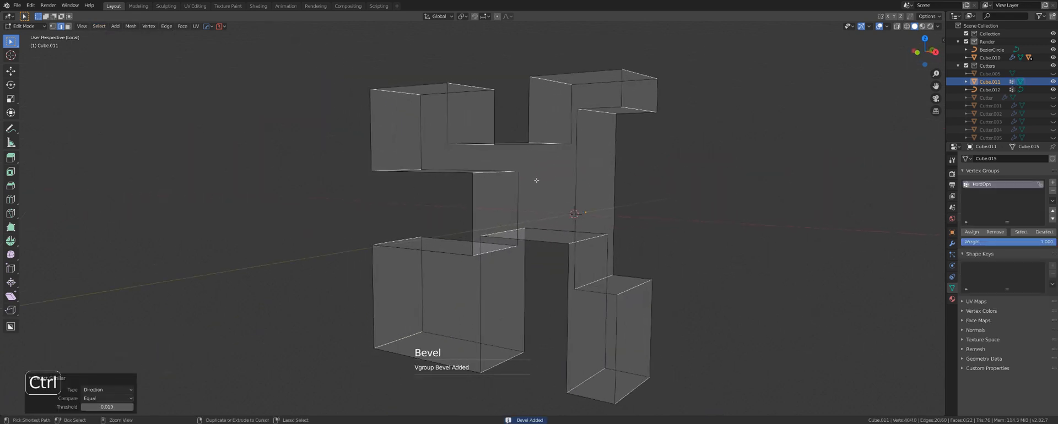
pyautogui.press('Ctrl+B')
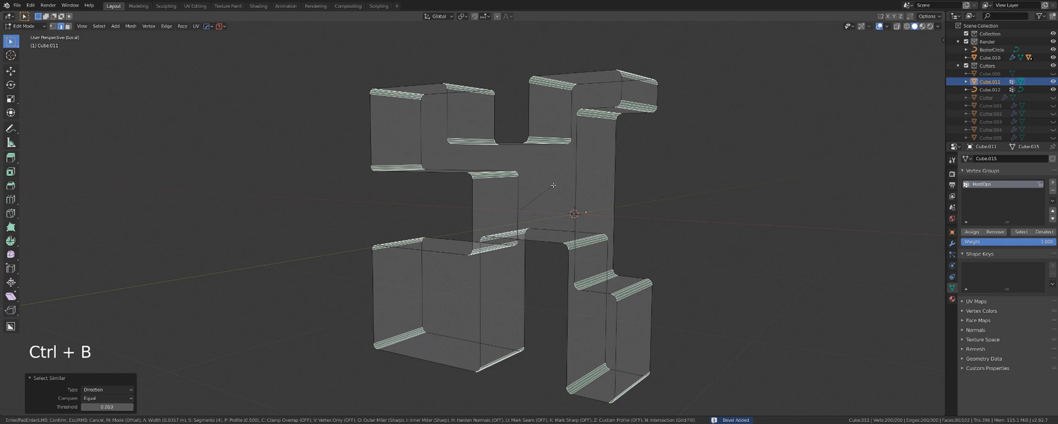
pyautogui.press('Tab')
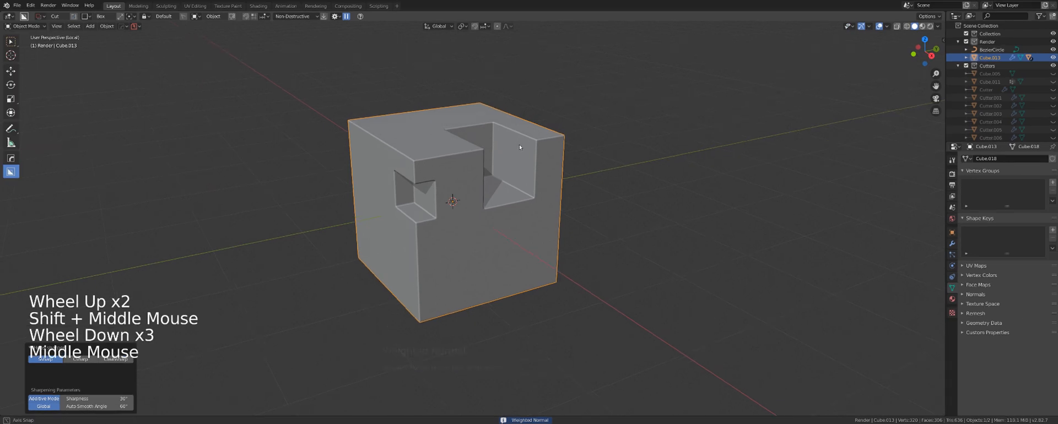
pyautogui.moveTo(519, 148); pyautogui.dragTo(469, 158)
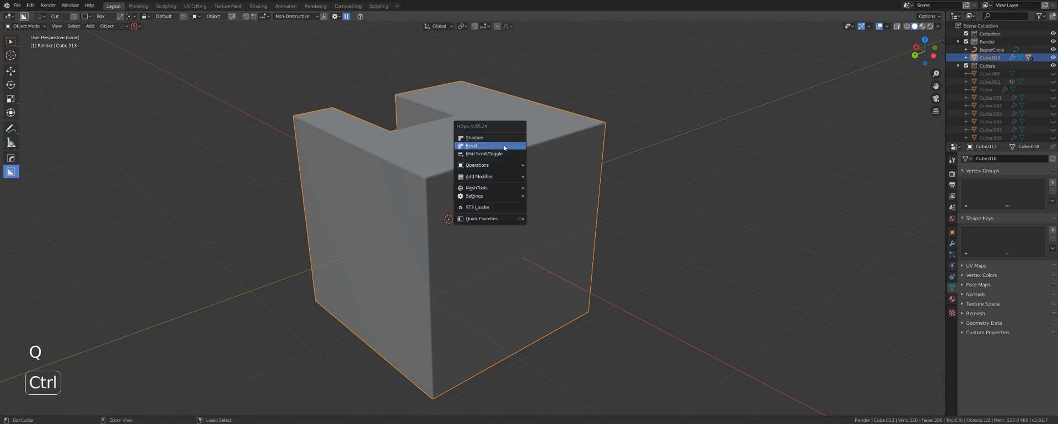
pyautogui.click(472, 145)
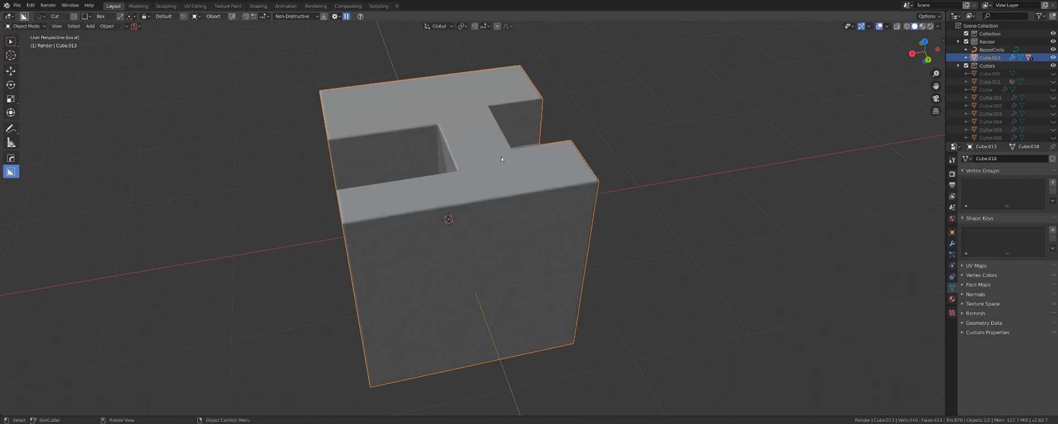
# Enable the cube's bevel modifier via HardOps Mod Scroll/Toggle after the boolean cuts.
pyautogui.moveTo(502, 159); pyautogui.dragTo(419, 163)
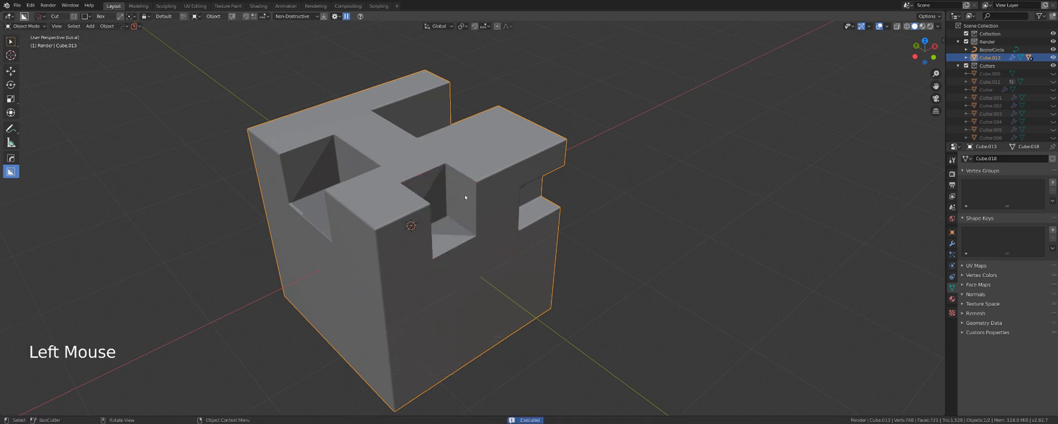
pyautogui.press('q')
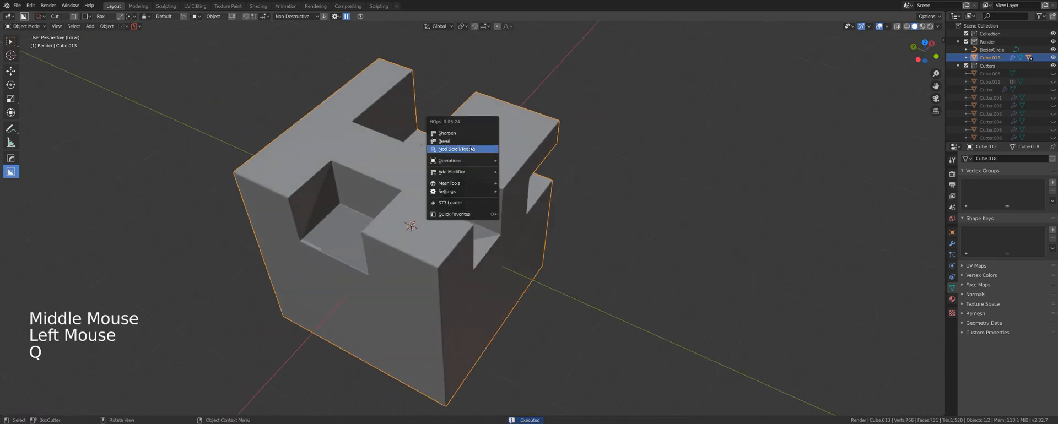
pyautogui.click(453, 149)
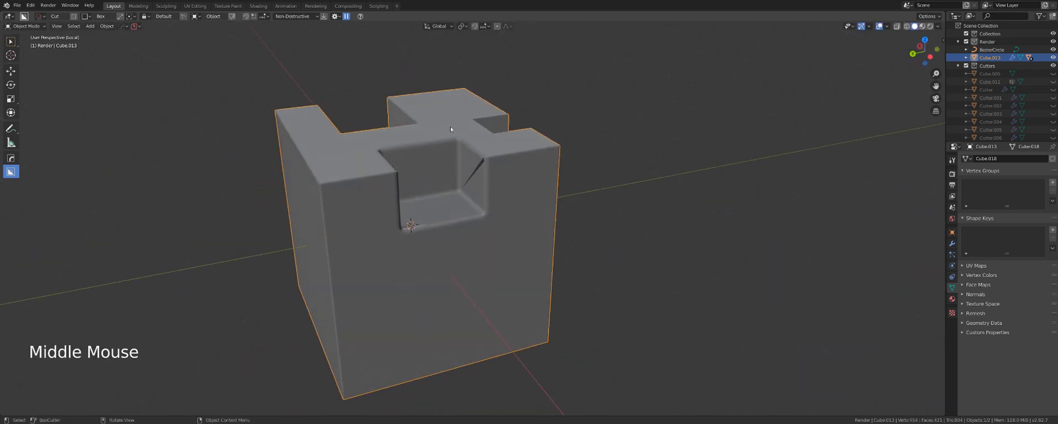
# Apply a HardOps Bevel to the pocketed cube's edges and bring the Q menu back up.
pyautogui.scroll(-3)
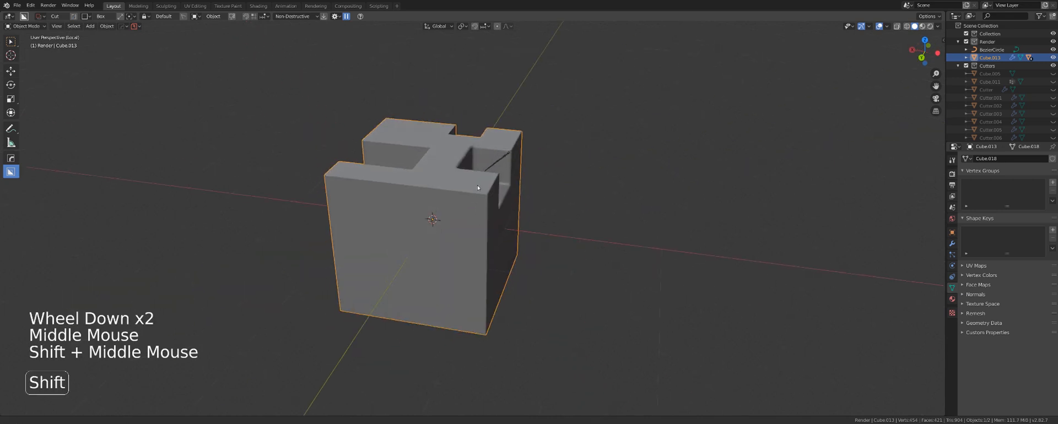
pyautogui.press('q')
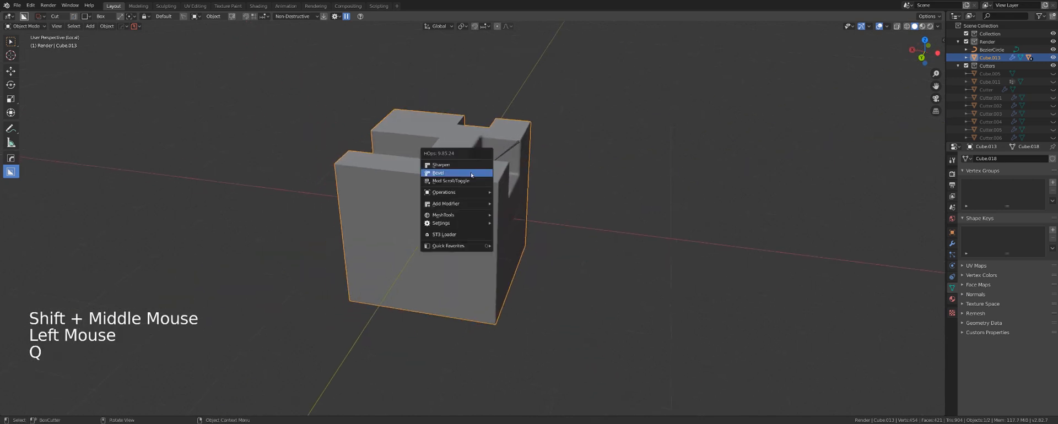
pyautogui.click(437, 173)
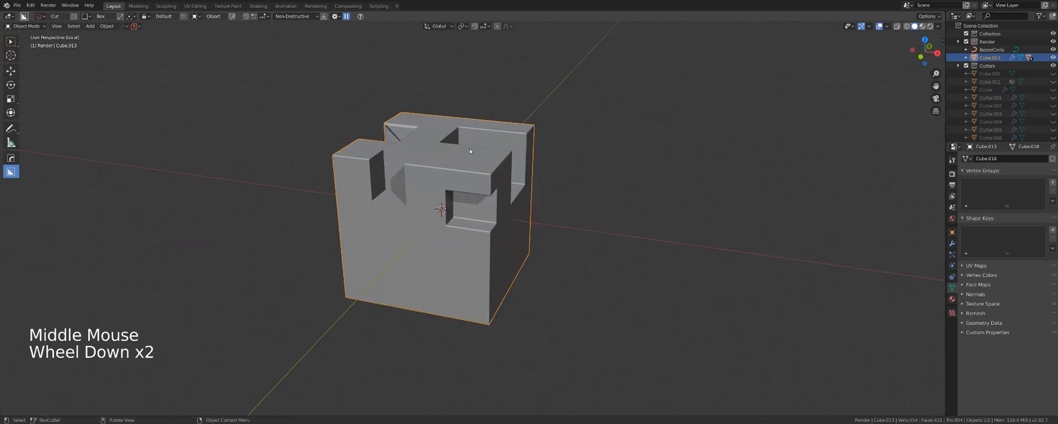
pyautogui.scroll(-3)
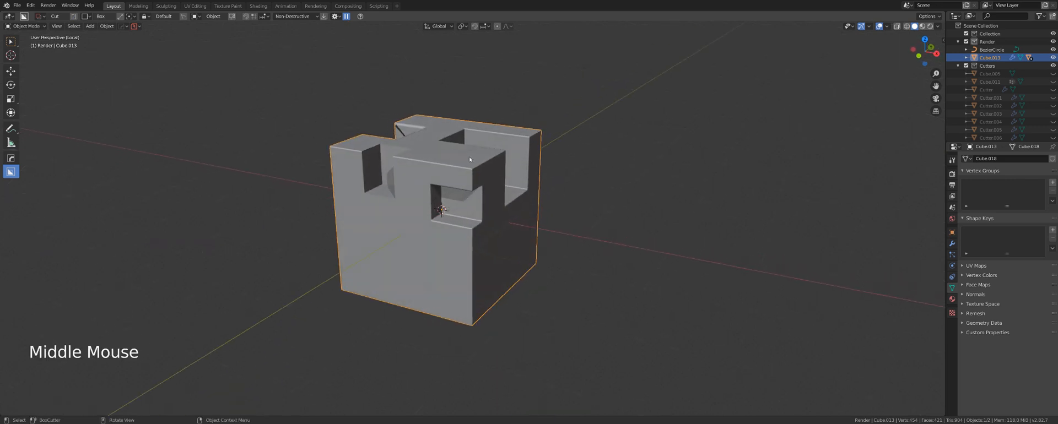
pyautogui.press('q')
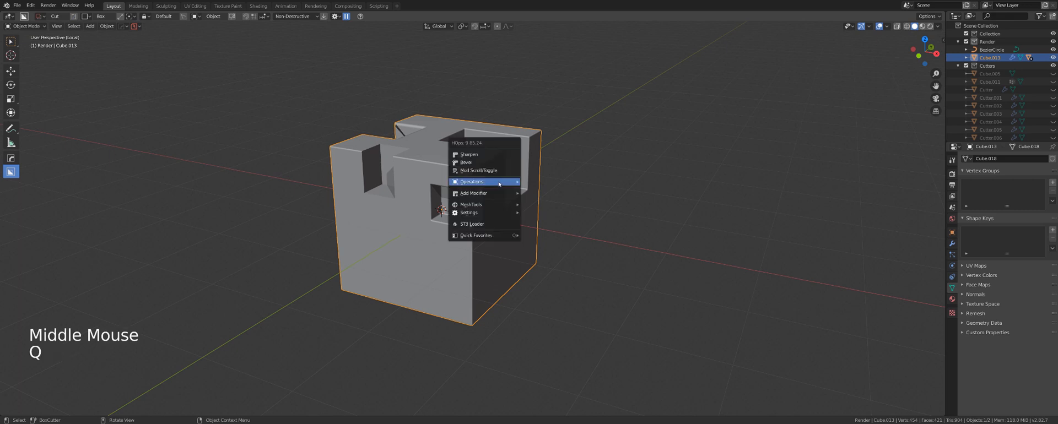
pyautogui.moveTo(484, 170)
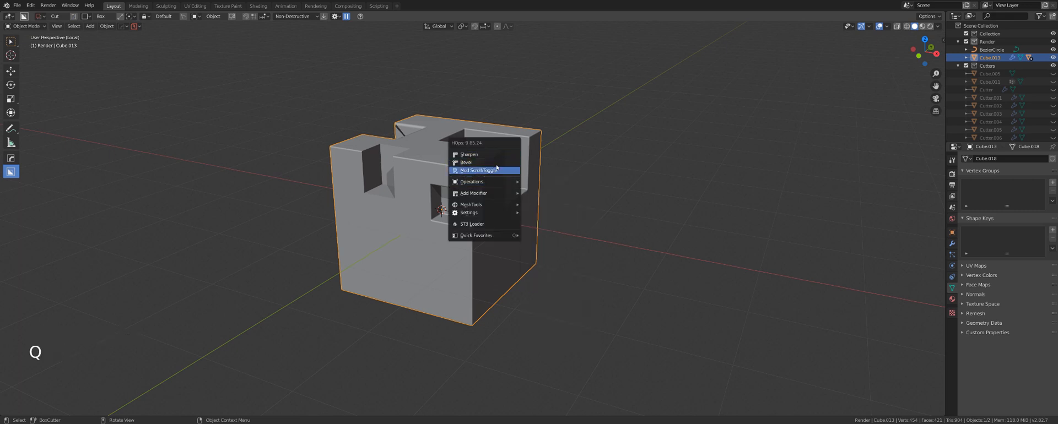
pyautogui.moveTo(480, 170)
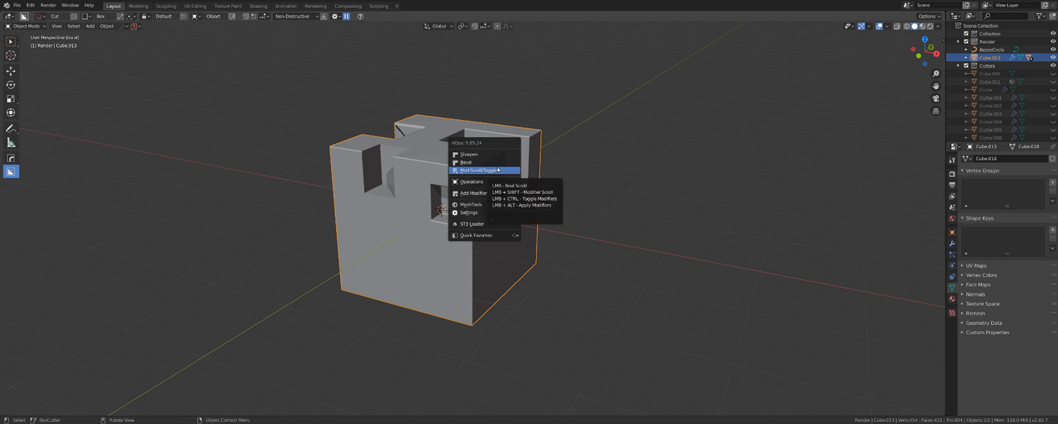
pyautogui.moveTo(470, 181)
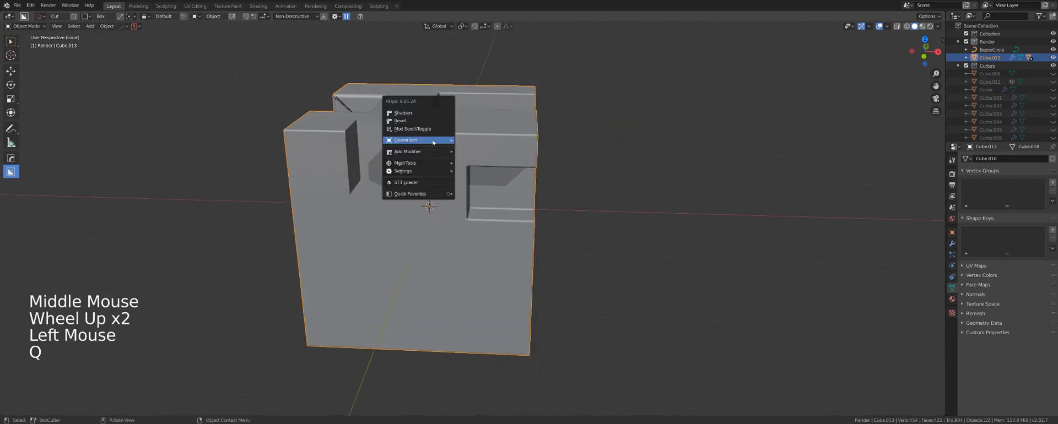
pyautogui.moveTo(406, 140)
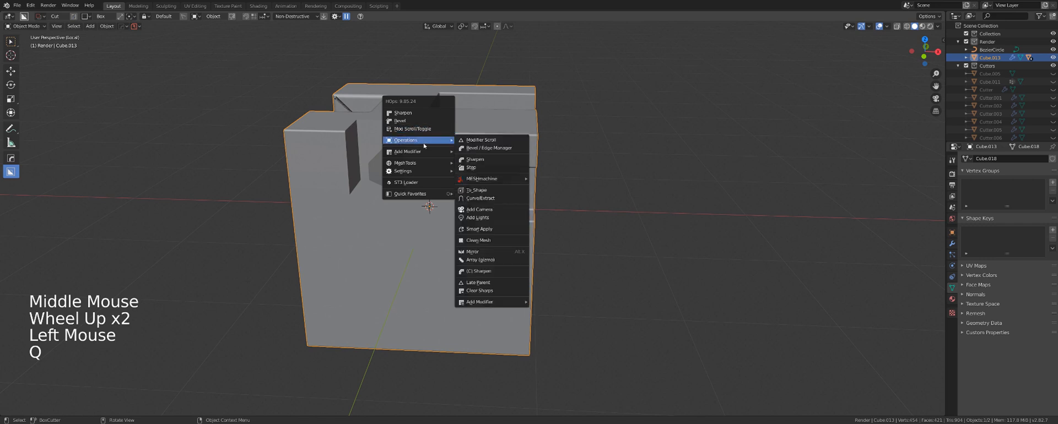